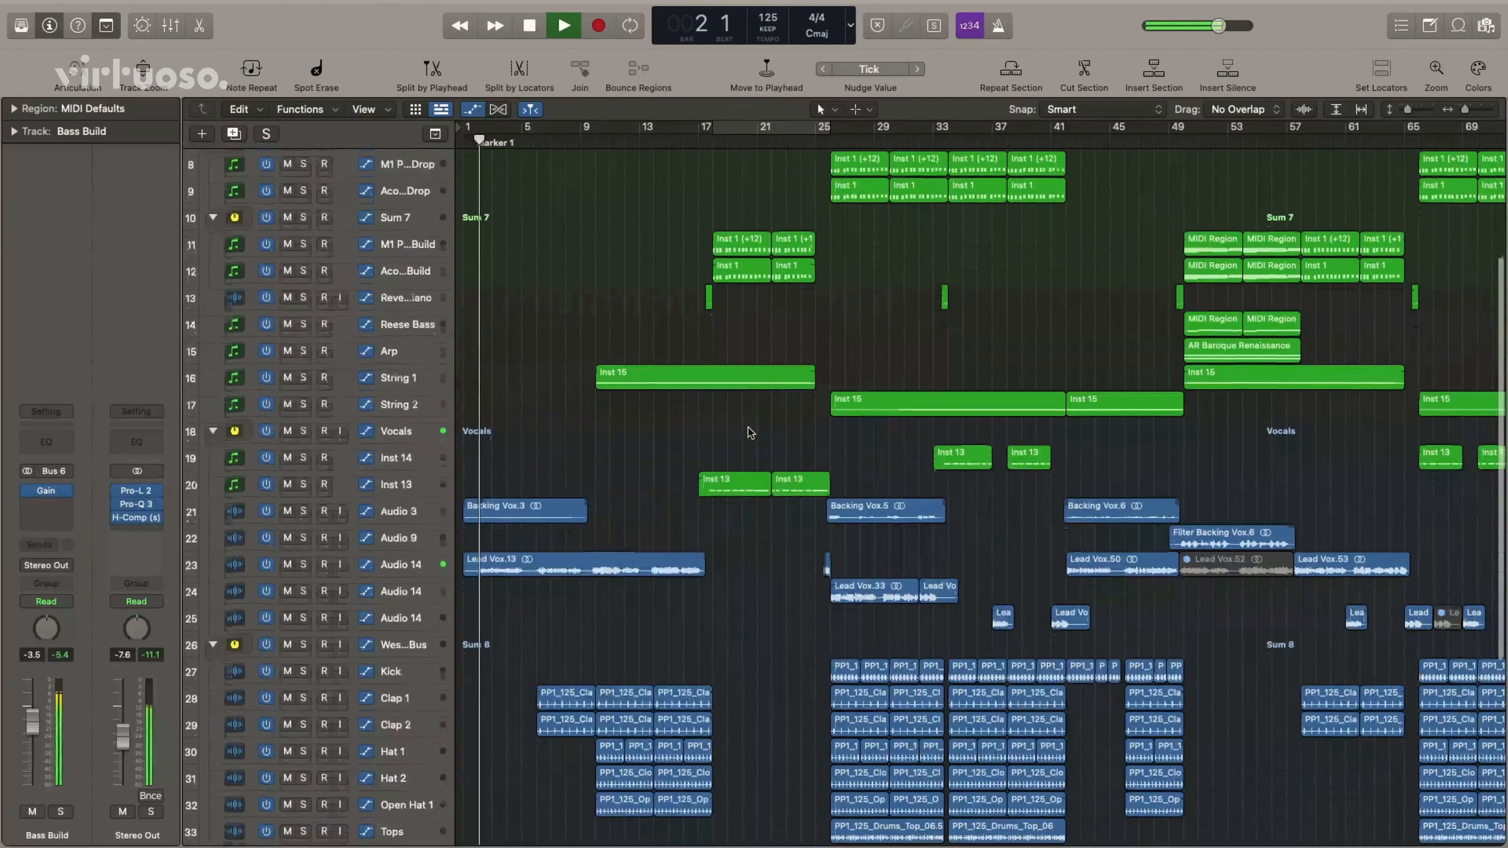
scroll(down, 3)
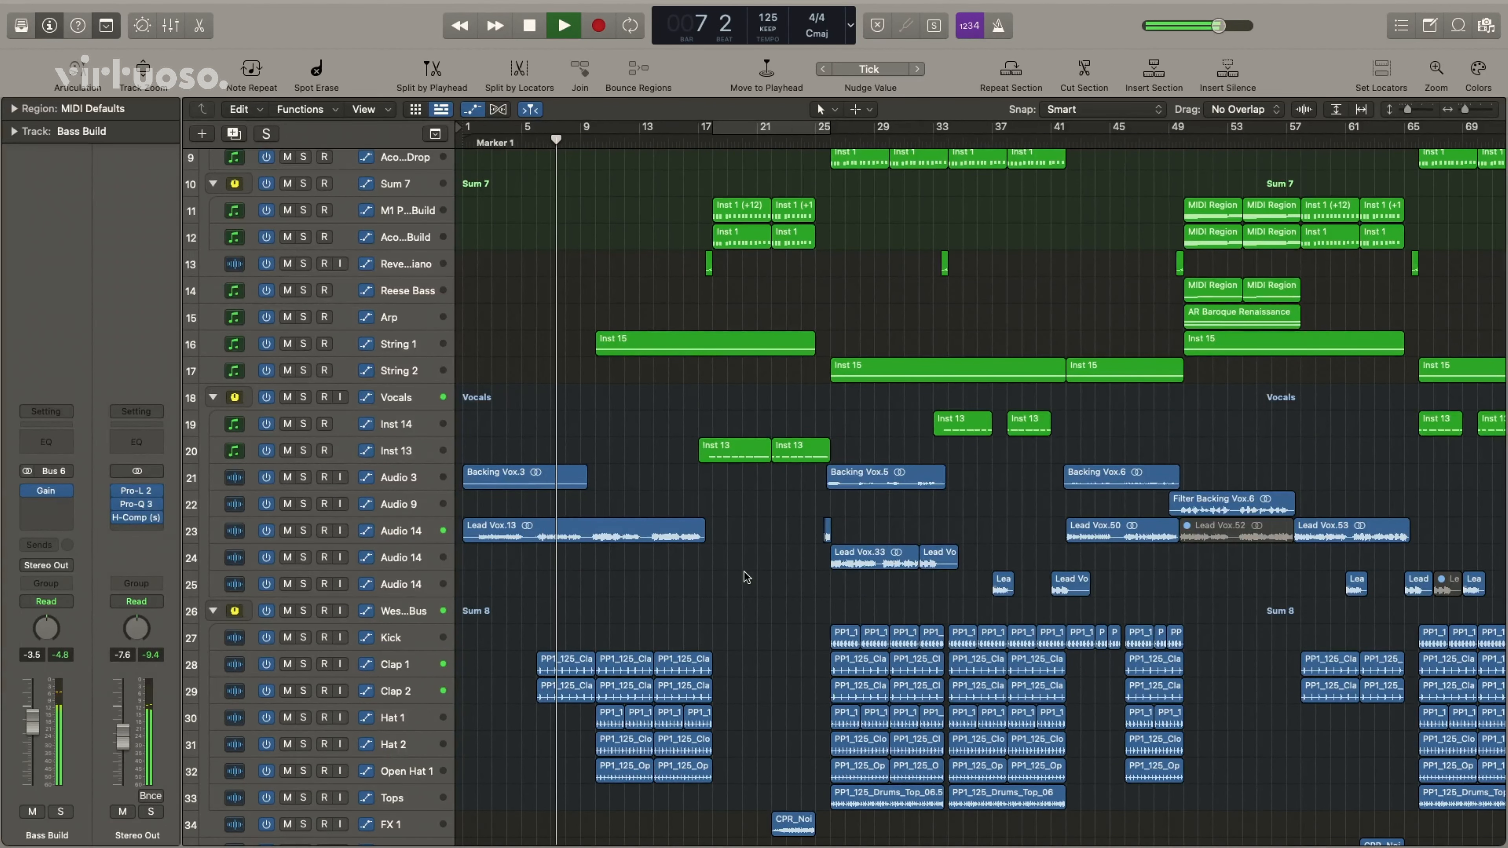
scroll(down, 3)
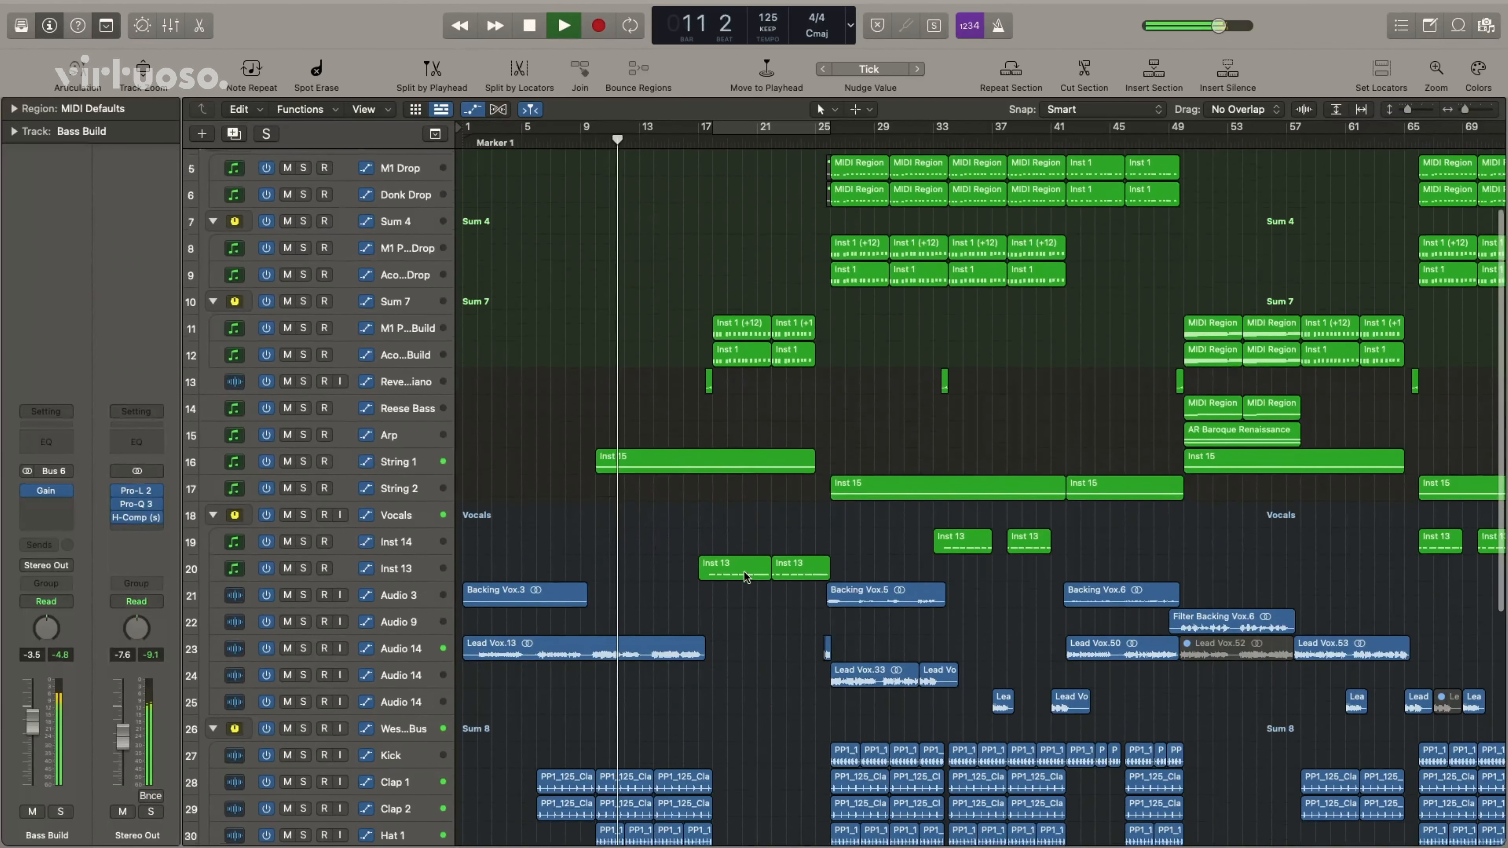
scroll(down, 3)
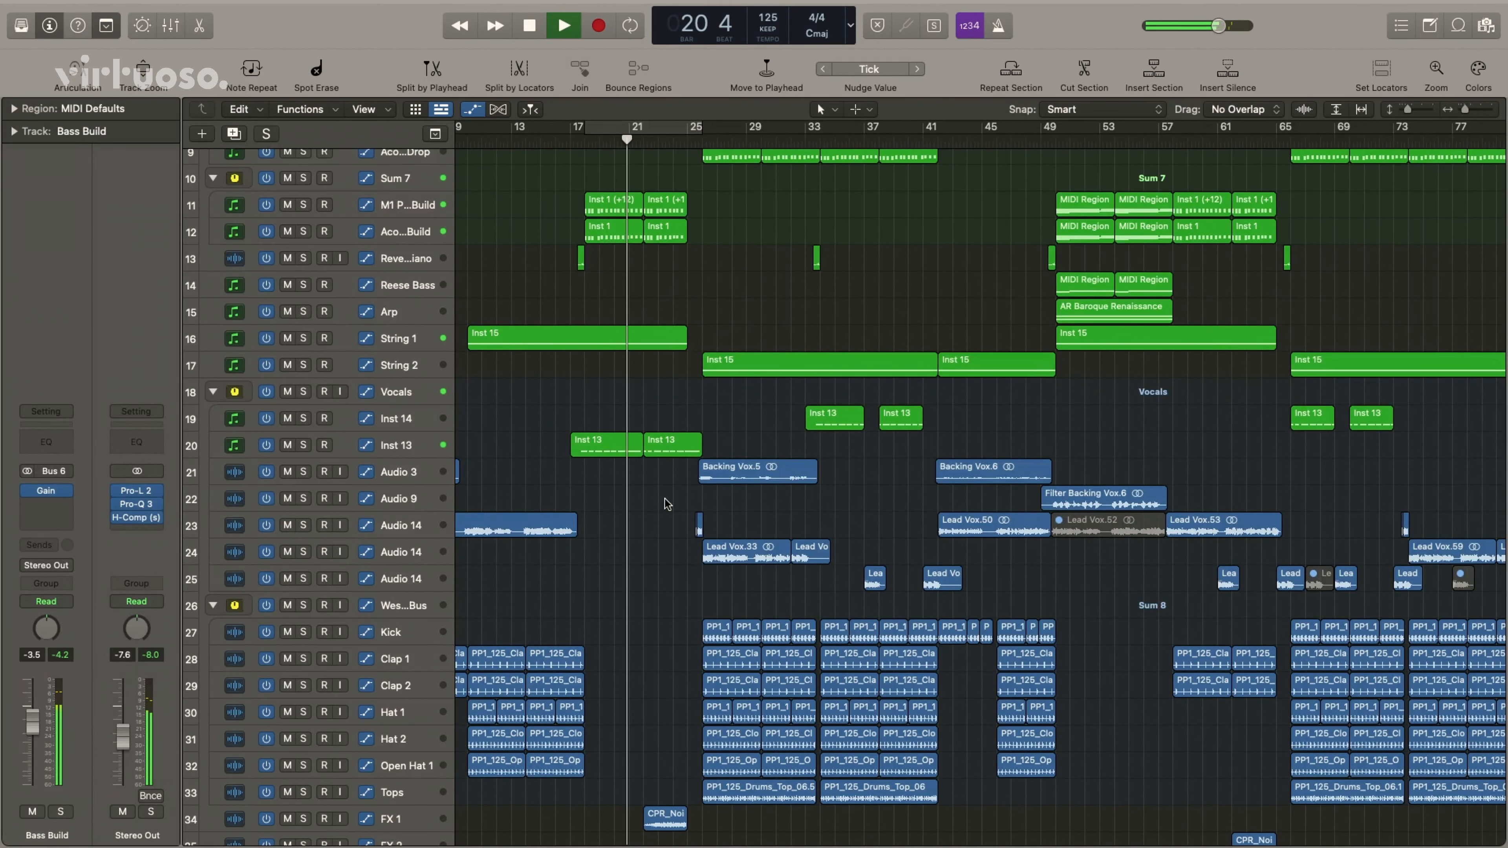
scroll(down, 3)
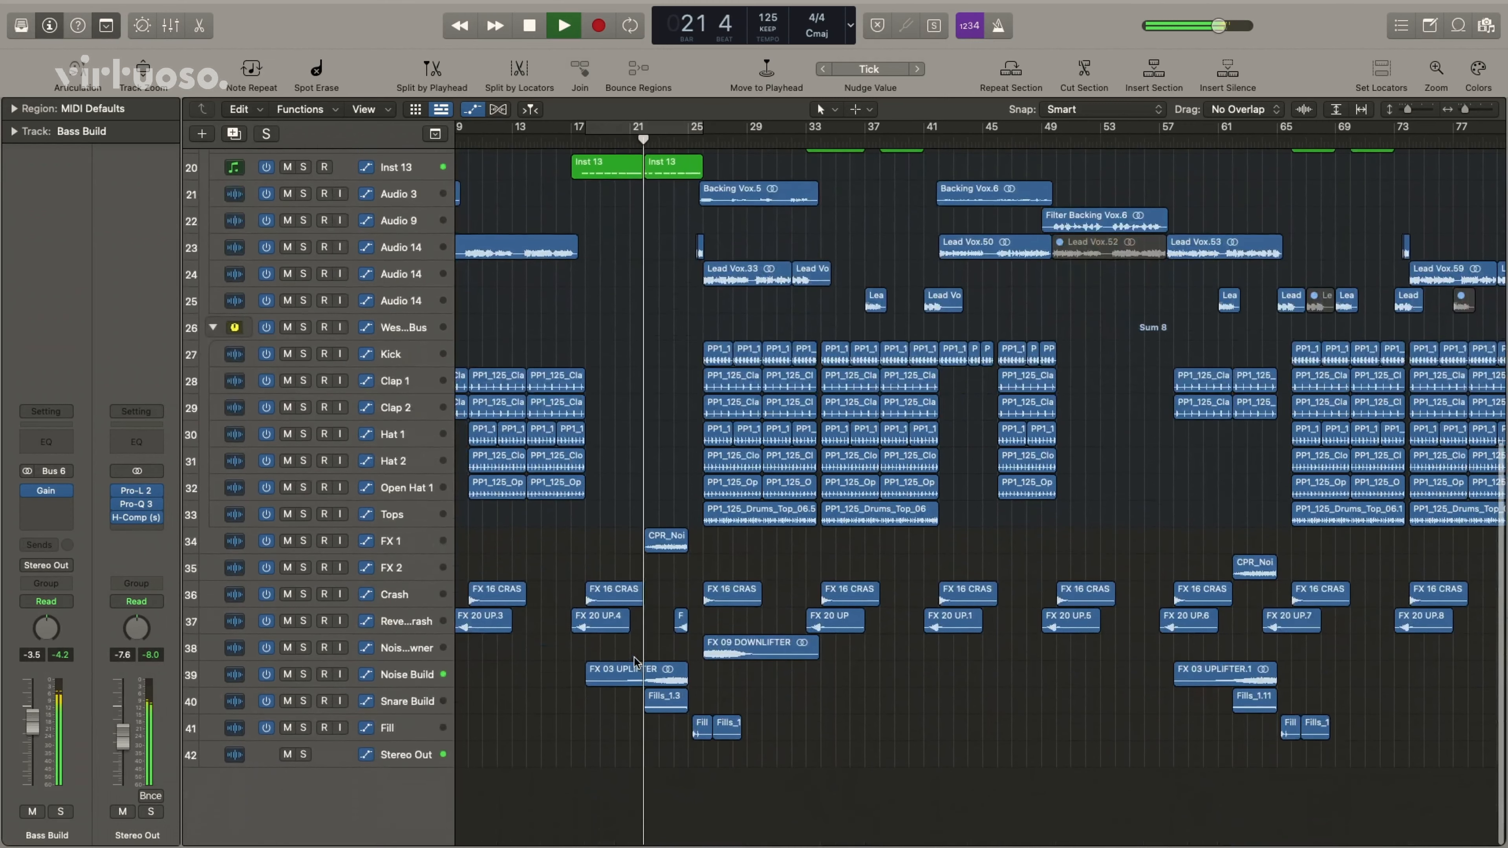